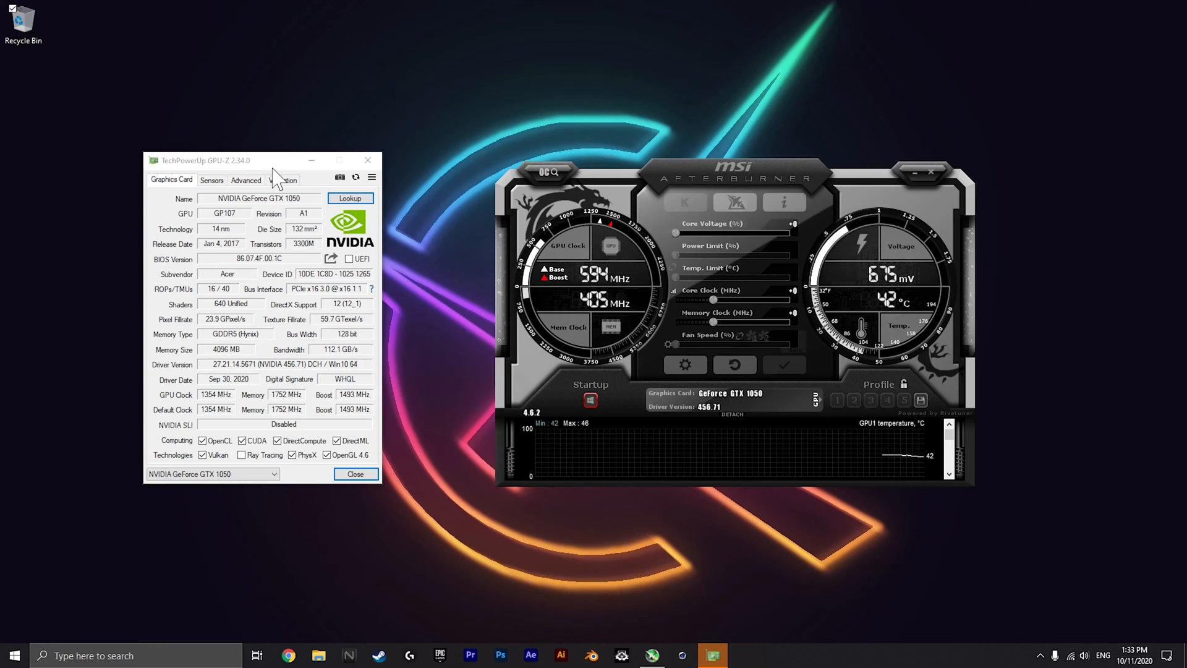
mouse_move(271, 150)
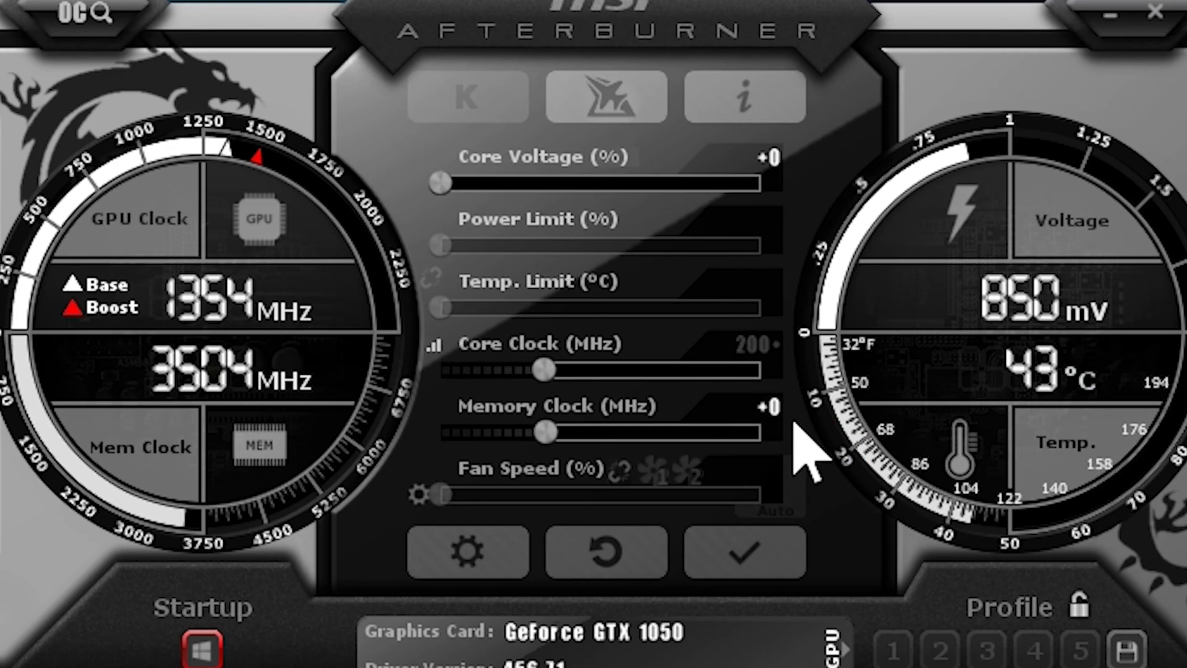
mouse_move(807, 466)
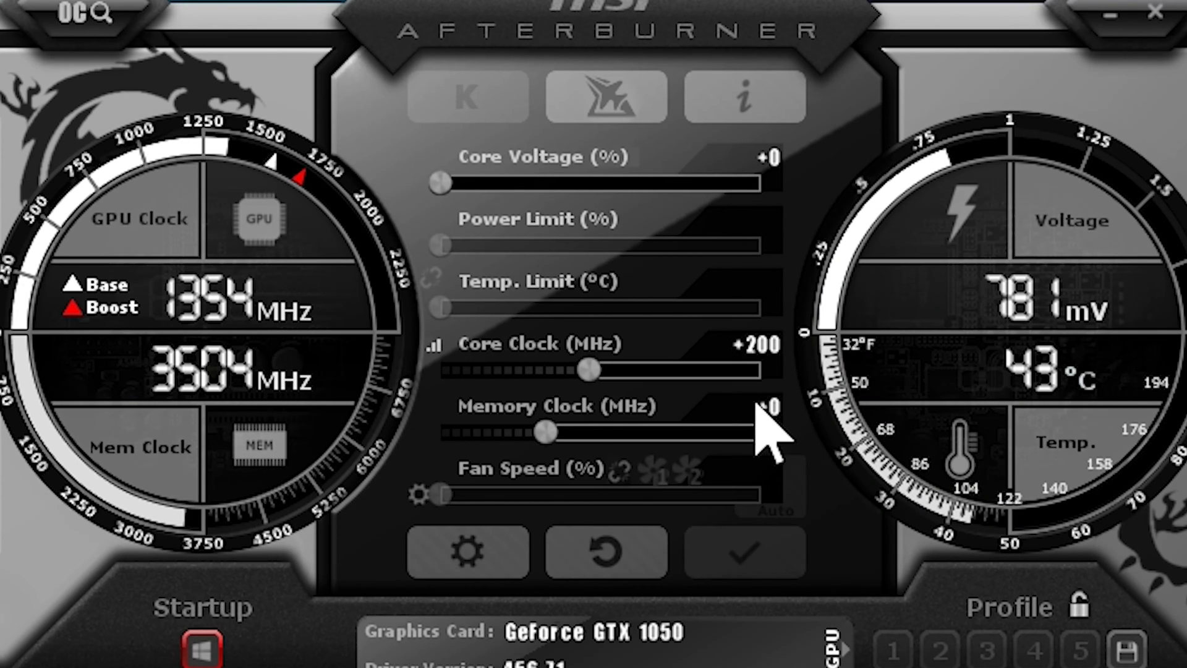
mouse_move(802, 474)
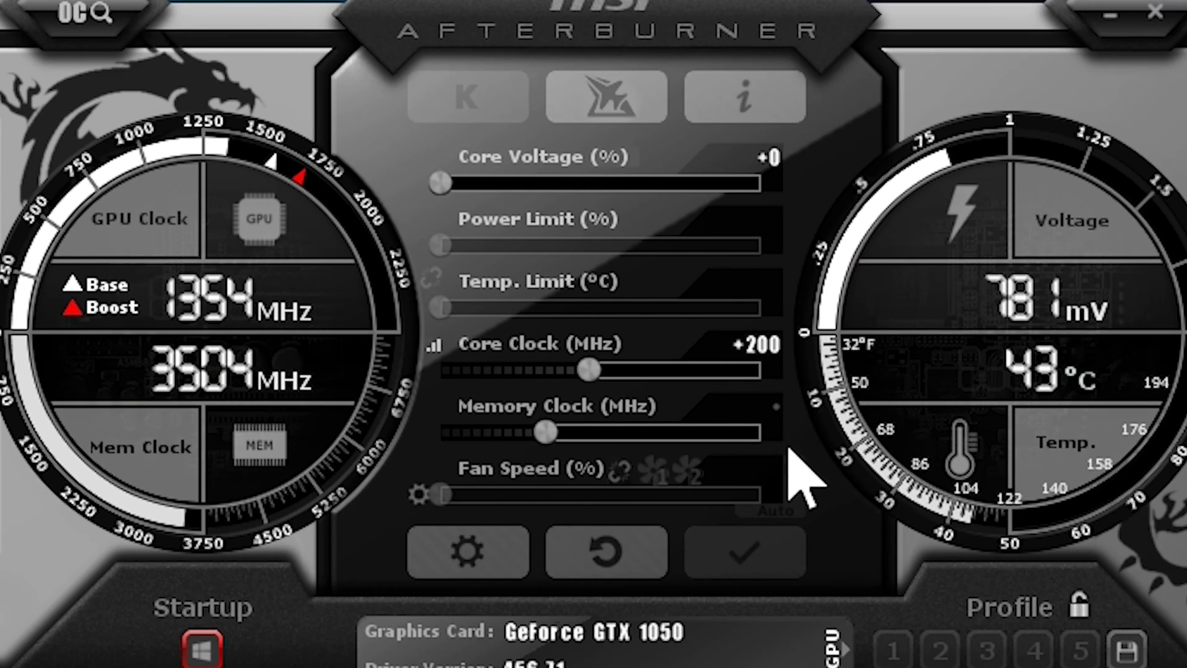
mouse_move(788, 484)
type("500")
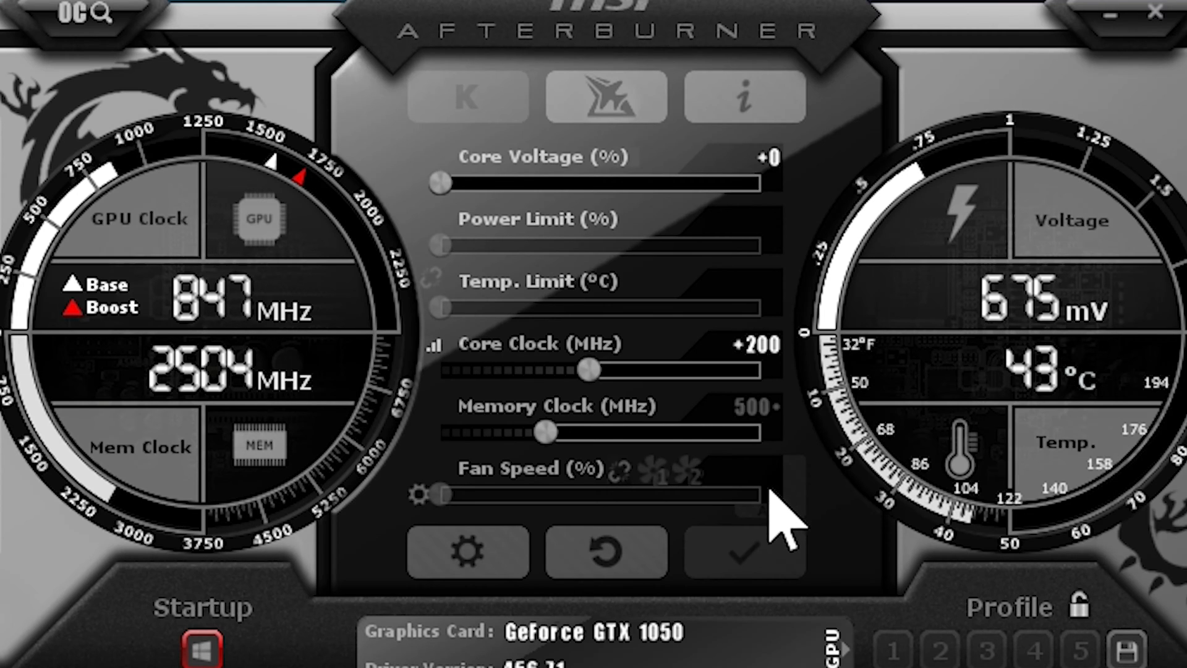
mouse_move(746, 553)
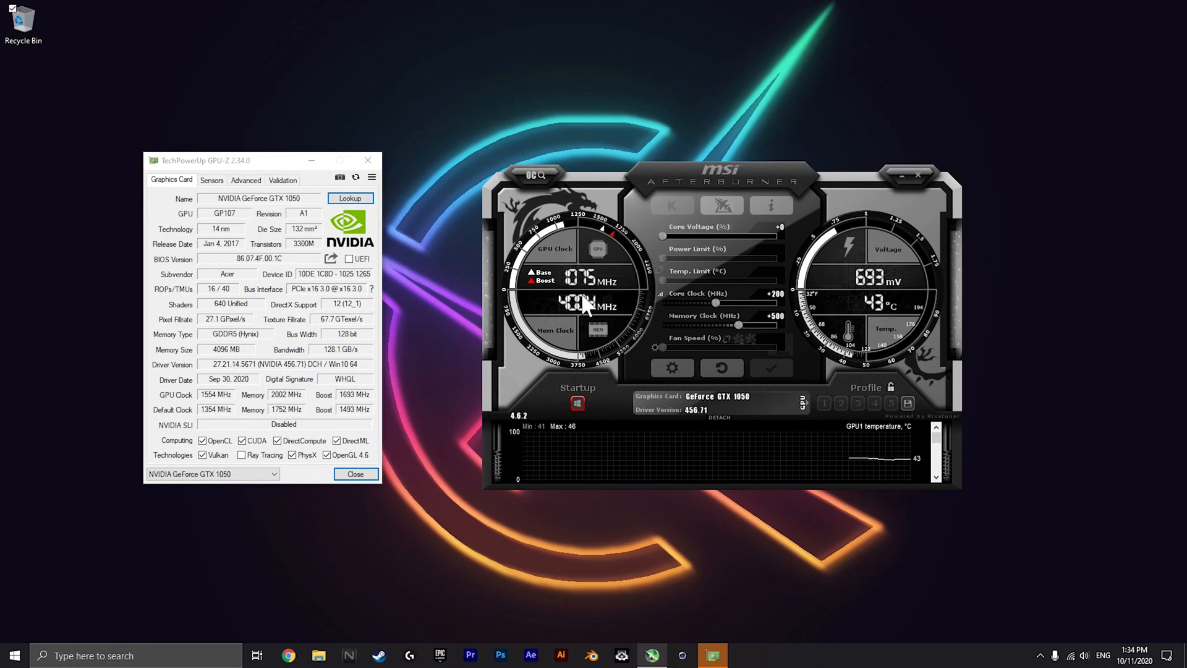
mouse_move(579, 296)
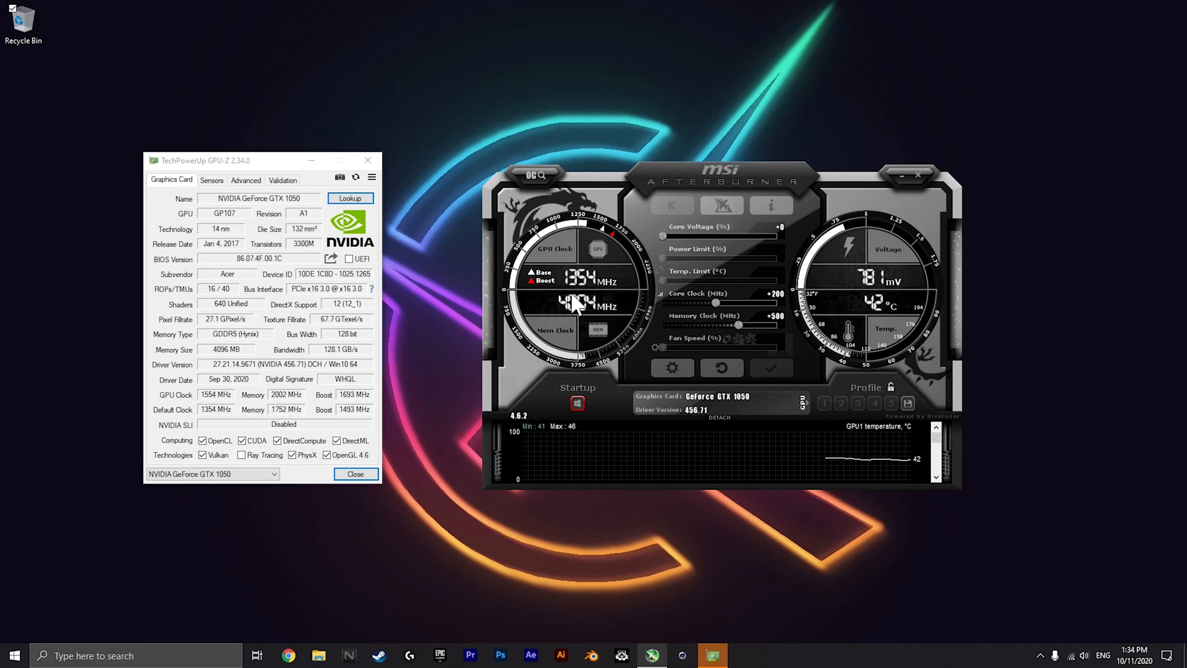
mouse_move(254, 164)
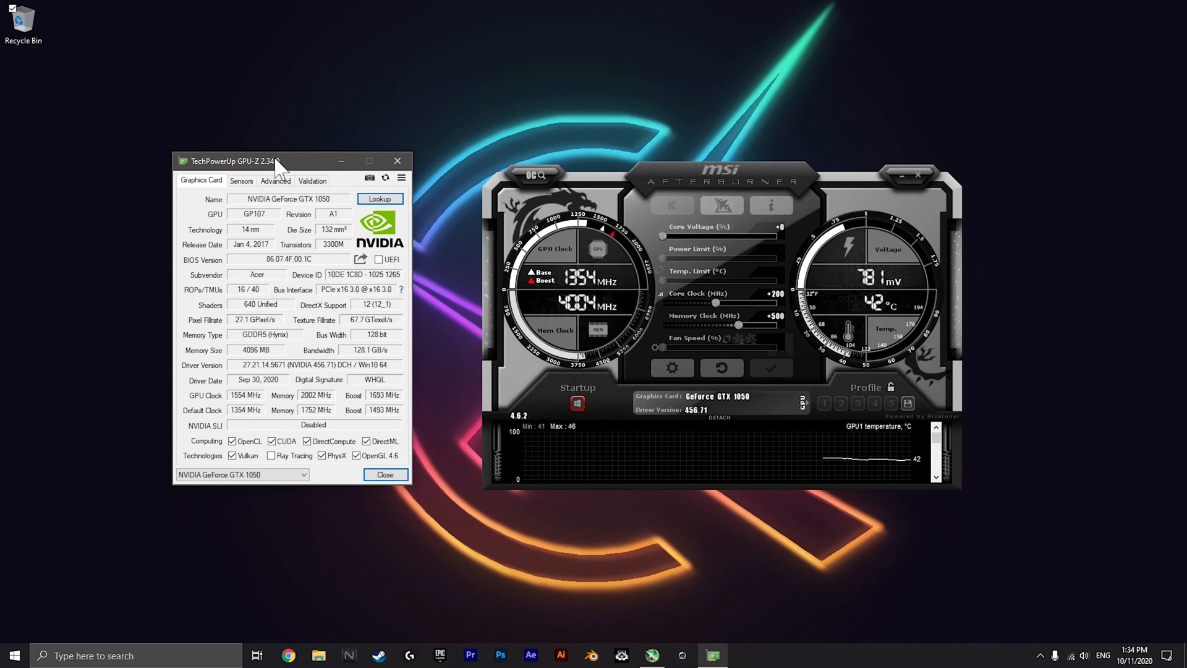
left_click_drag(272, 160, 265, 162)
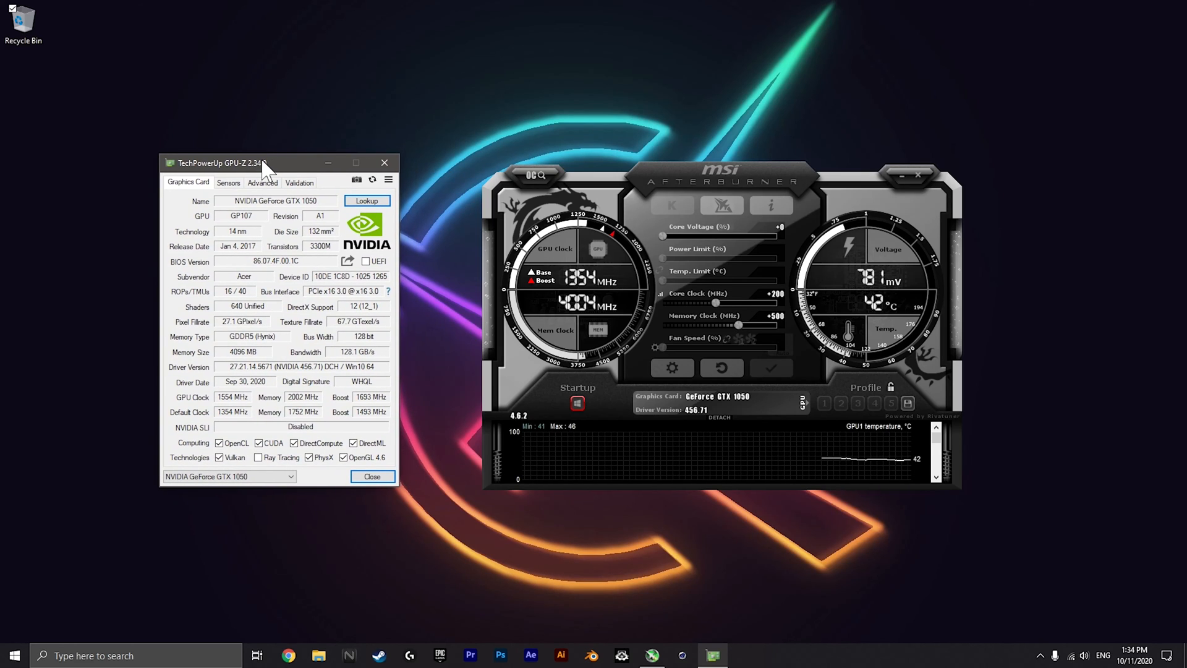